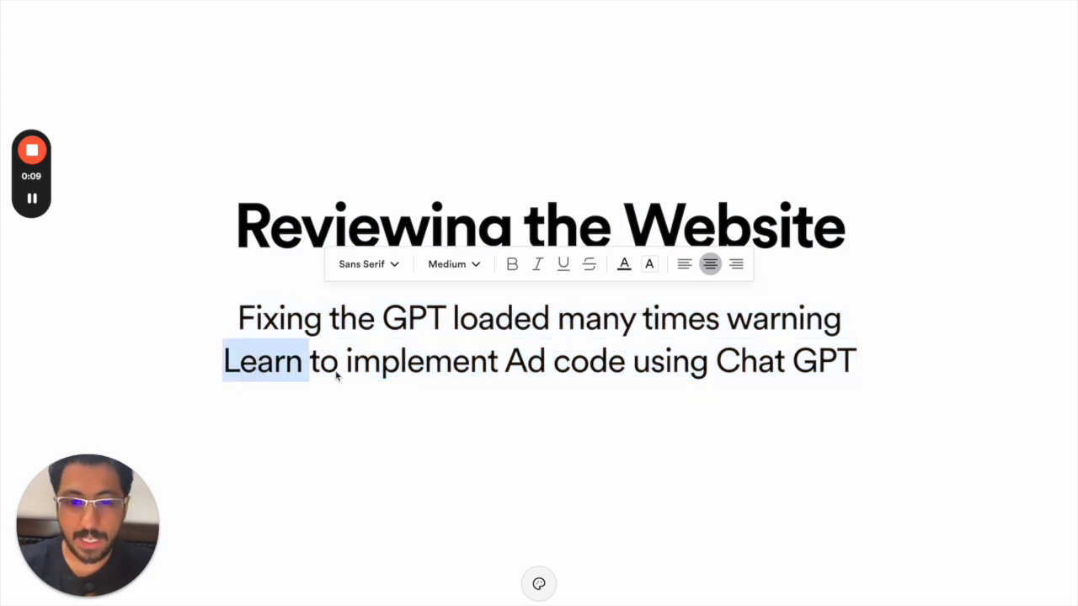
Highlight the ad-code implementation line and view the Publisher Console's Page Request details.
left_click_drag(312, 360, 856, 360)
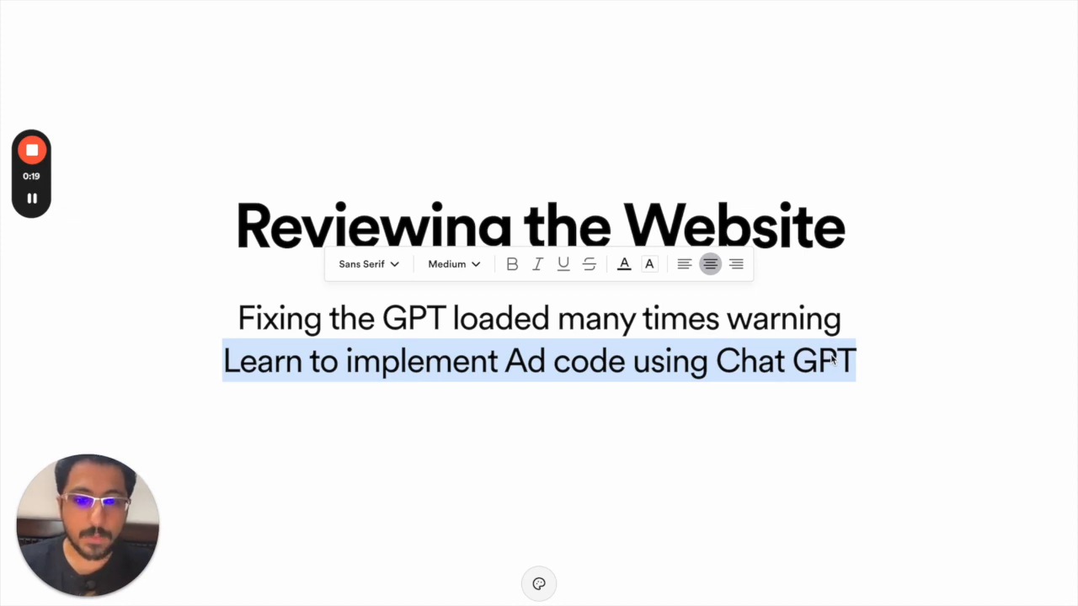
mouse_move(654, 421)
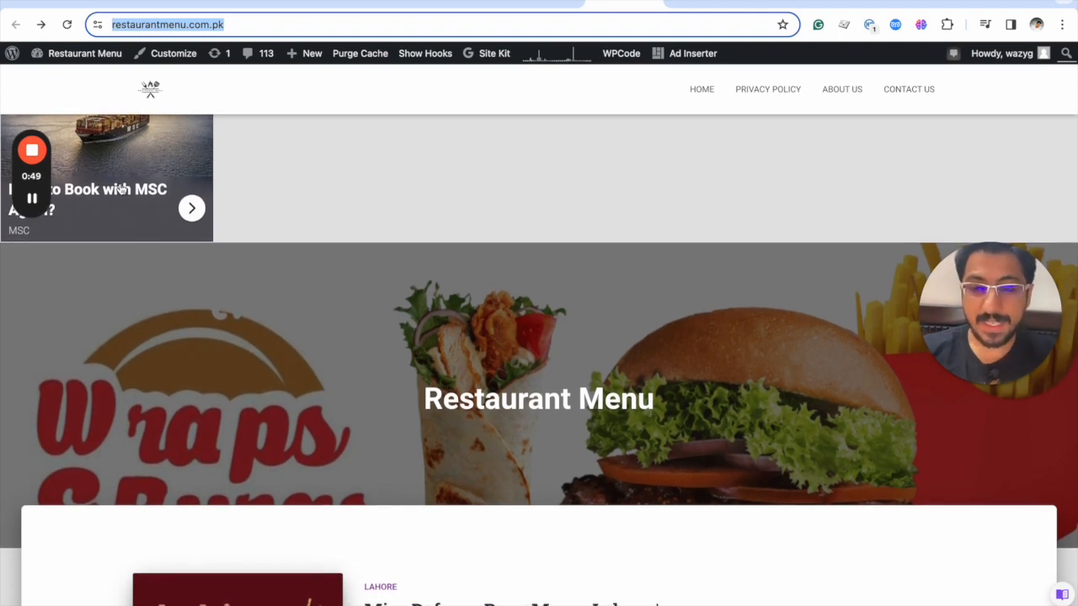
mouse_move(458, 151)
type("/?googfc")
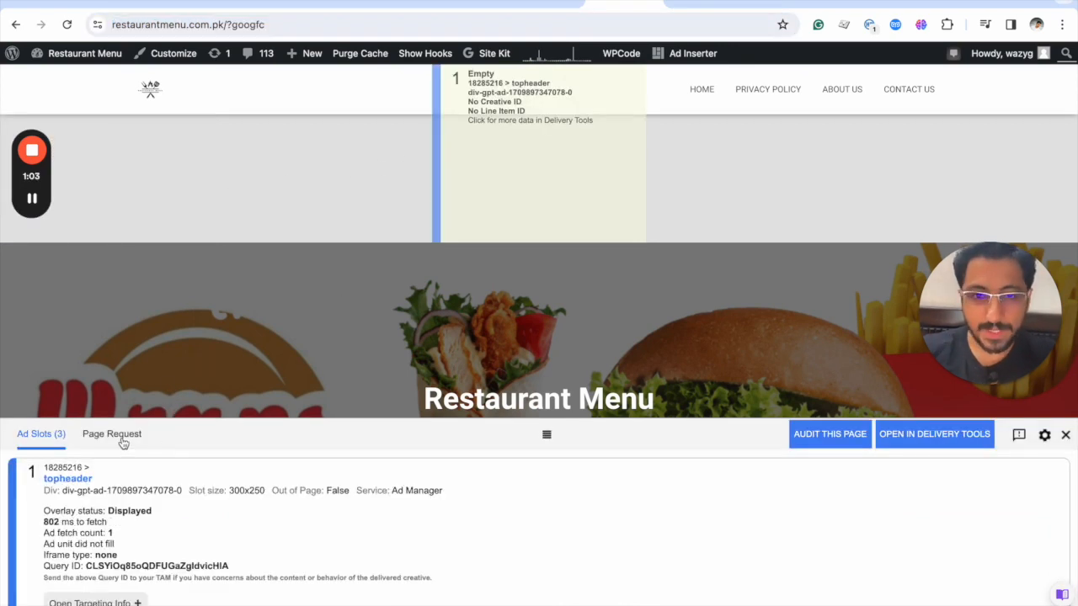
left_click(111, 435)
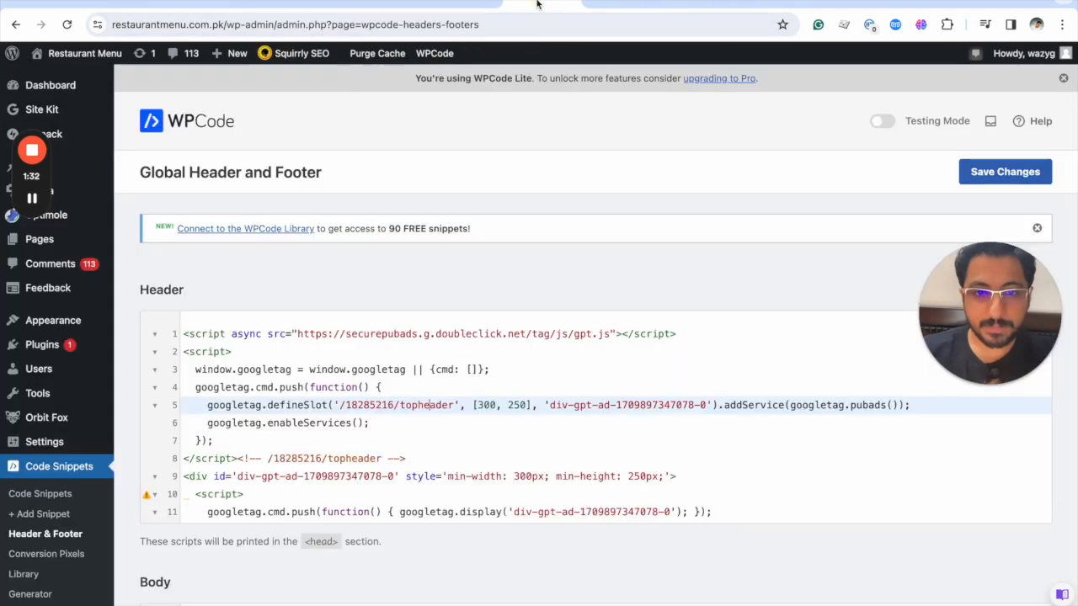
mouse_move(448, 306)
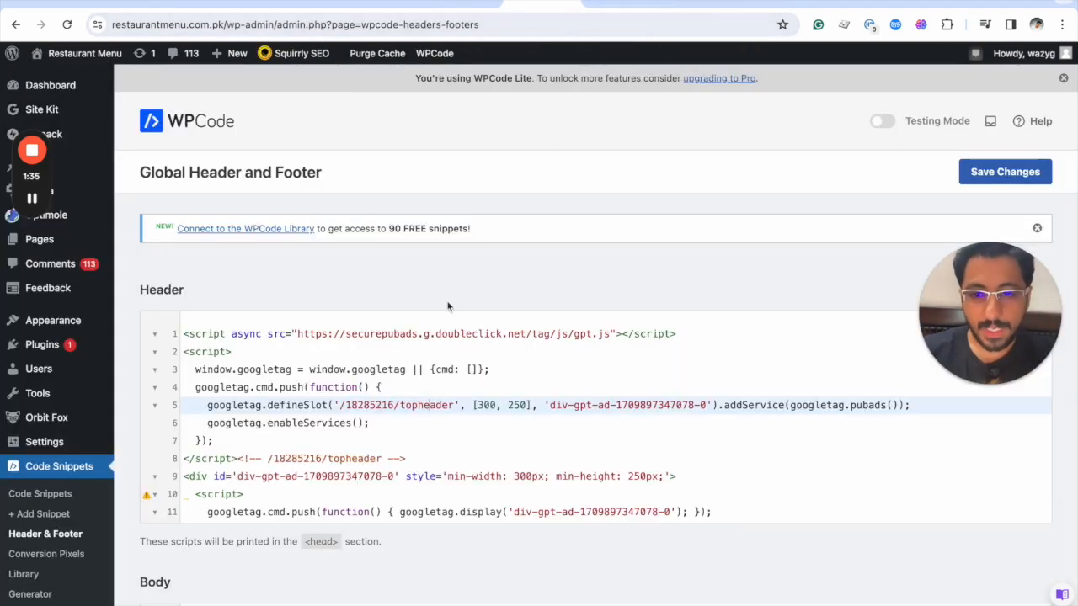
mouse_move(269, 93)
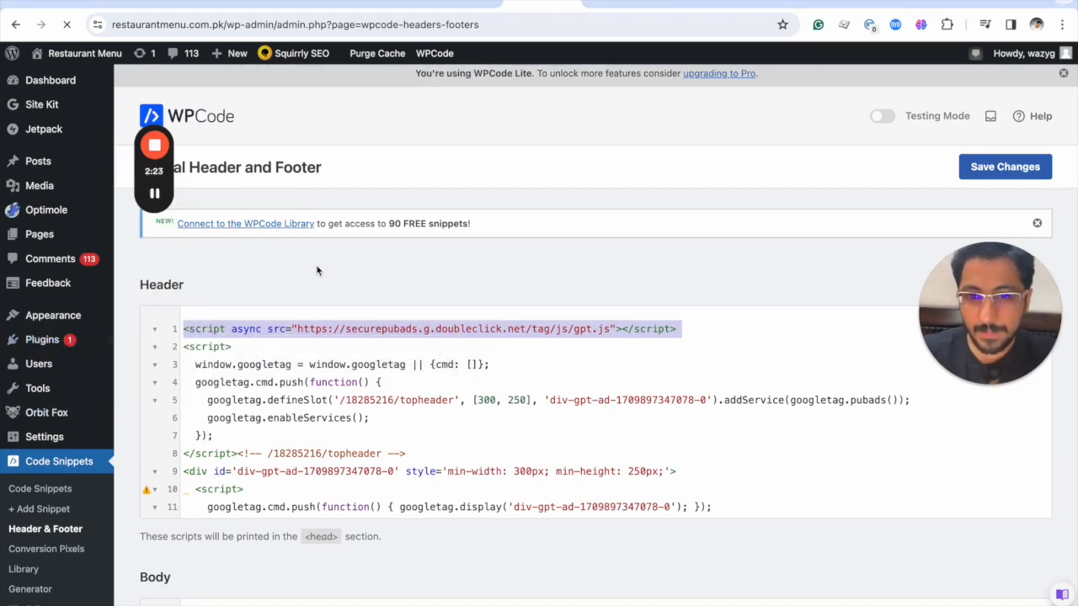
Show the installed plugins list with Ad Inserter, Ads.txt Manager and FlatPM.
left_click(40, 344)
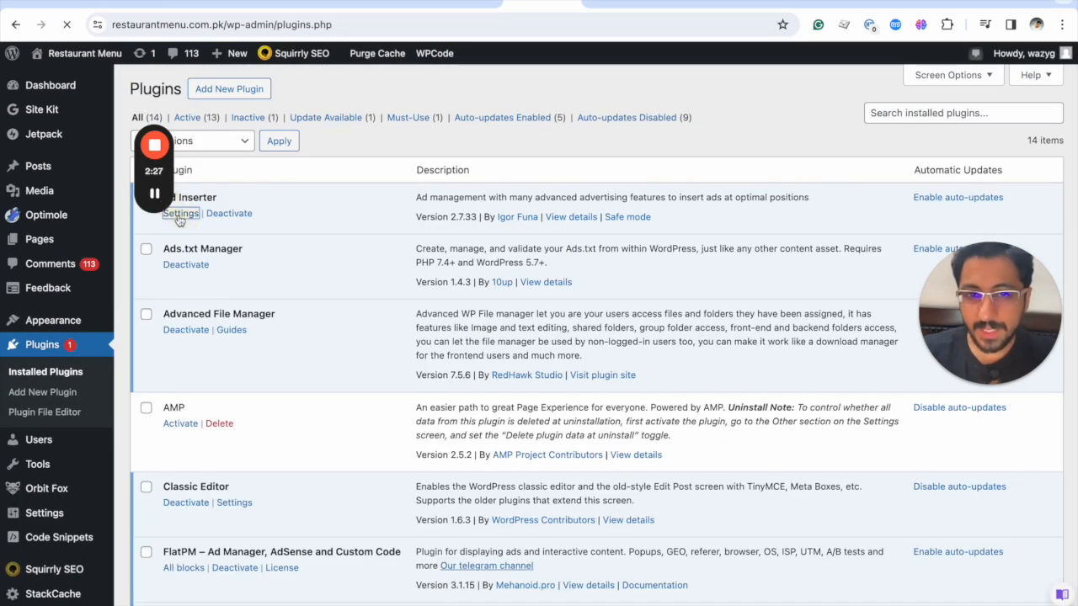
In Ad Inserter settings, review the code of ad blocks 1, 2, 3 and block 4's beforpost1 ad.
left_click(180, 213)
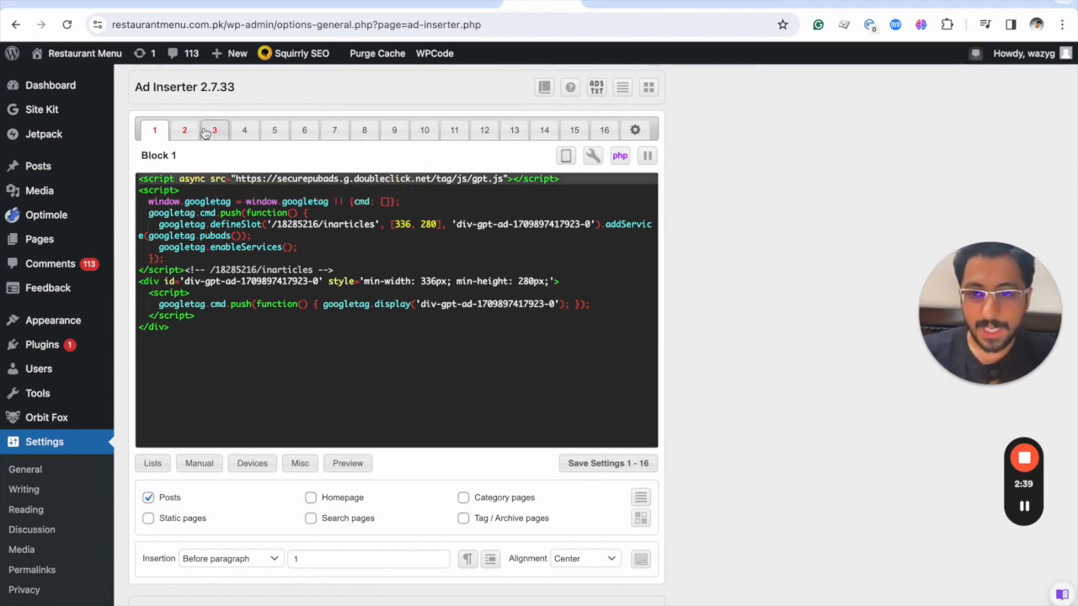
left_click(185, 130)
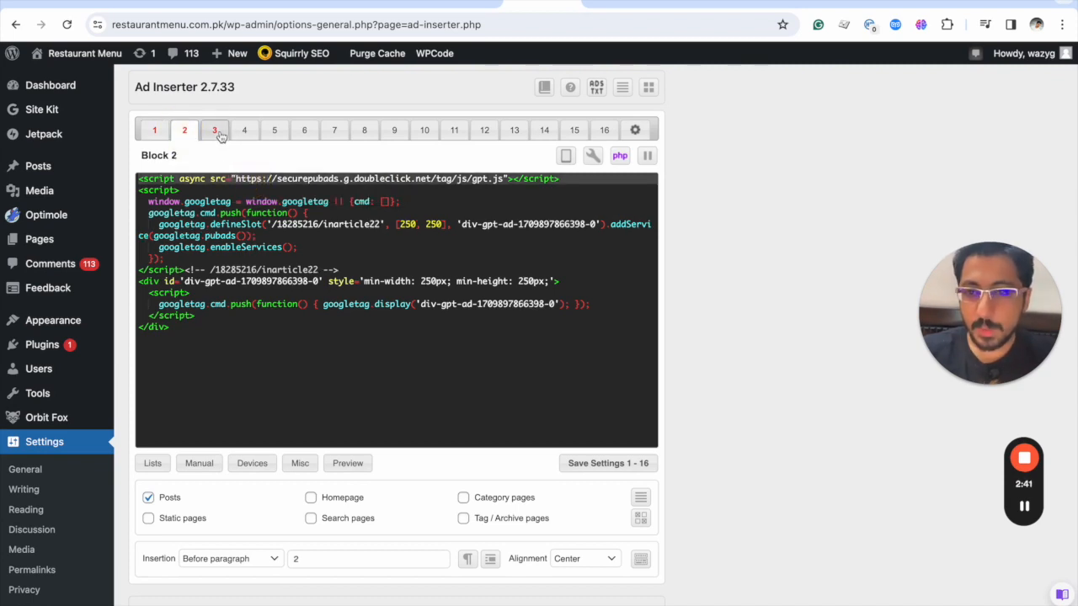
left_click(214, 130)
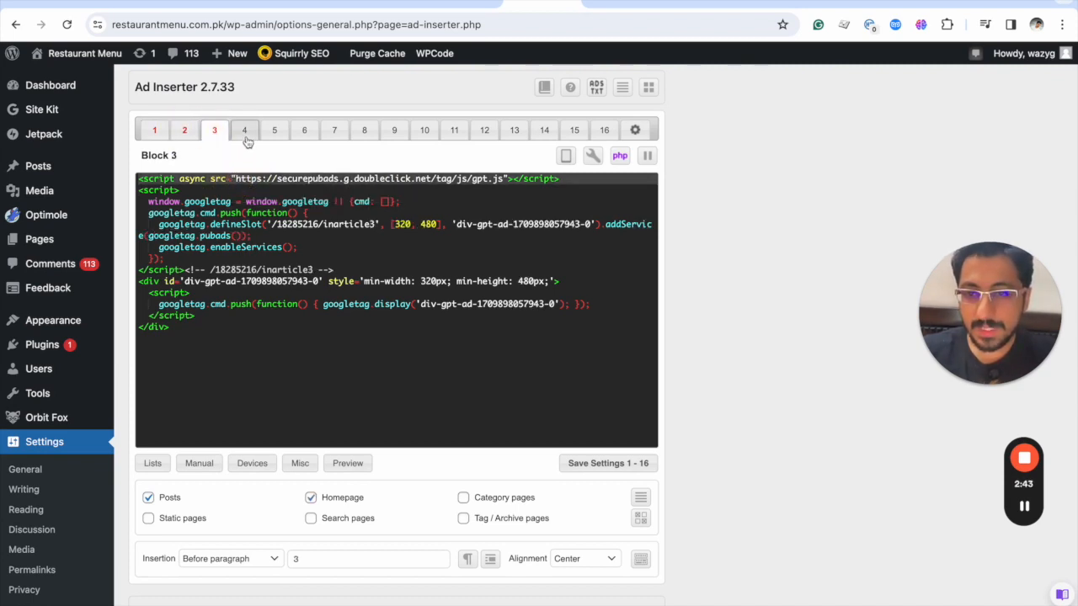
left_click(244, 130)
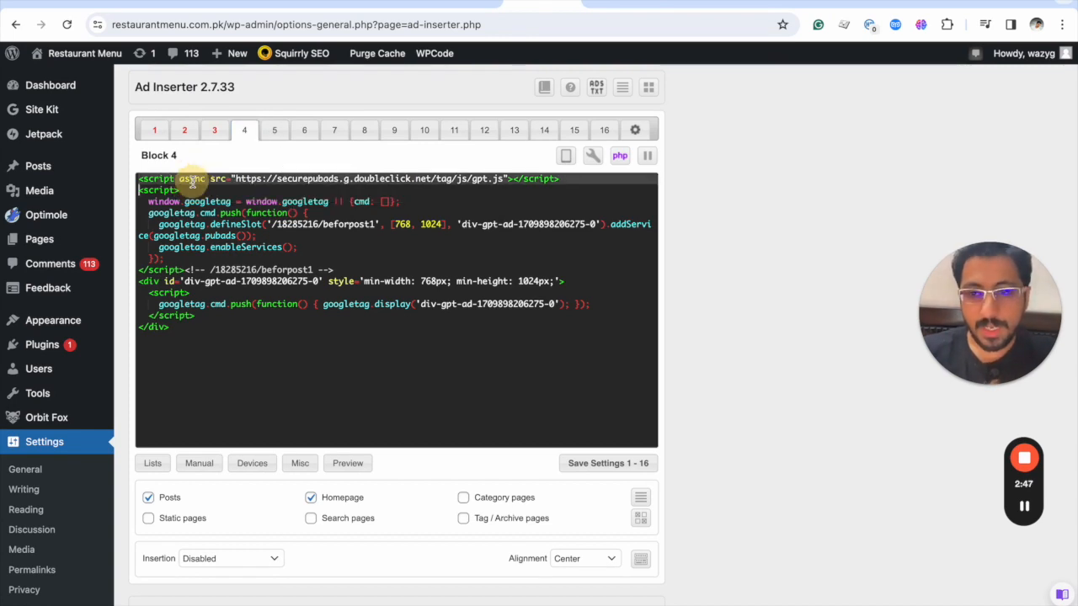
left_click(155, 130)
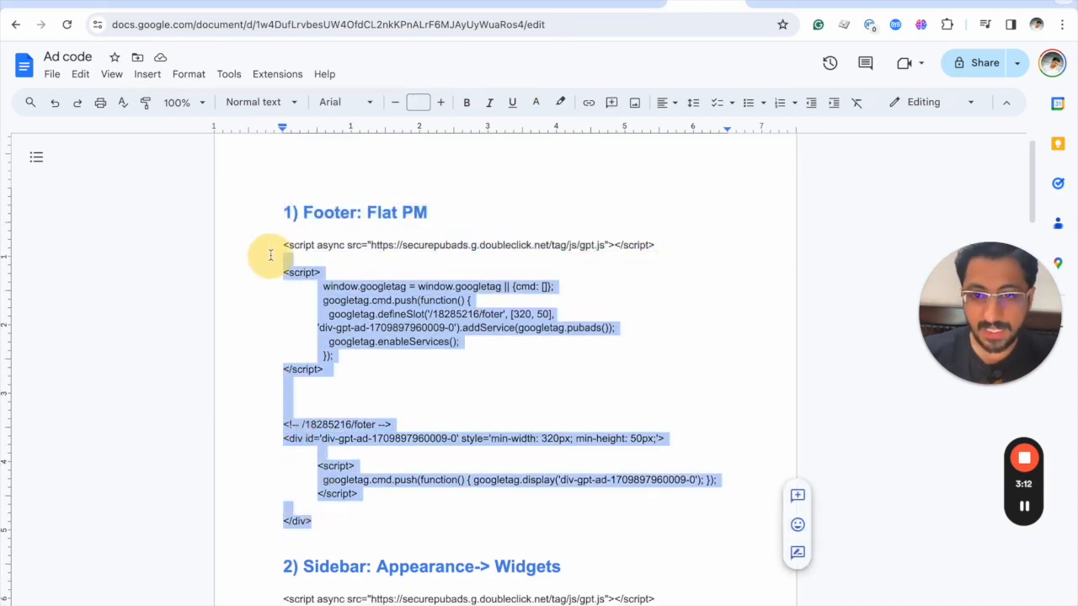
Scroll through the Ad code document's sections down to Code Snippet Ad1 and the Flat PM footer code.
scroll("down", 3)
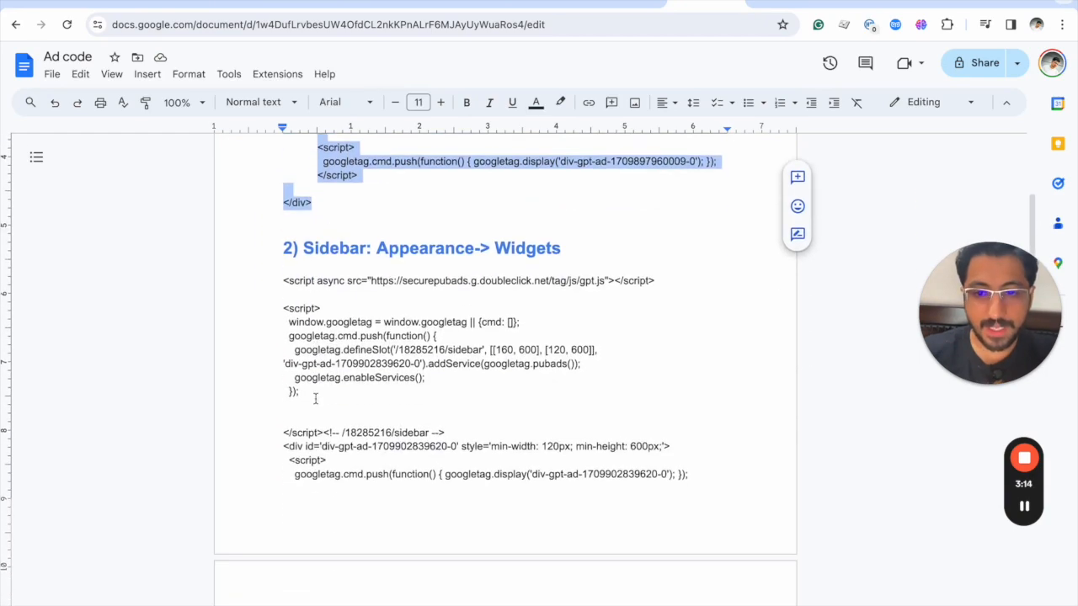
scroll("down", 3)
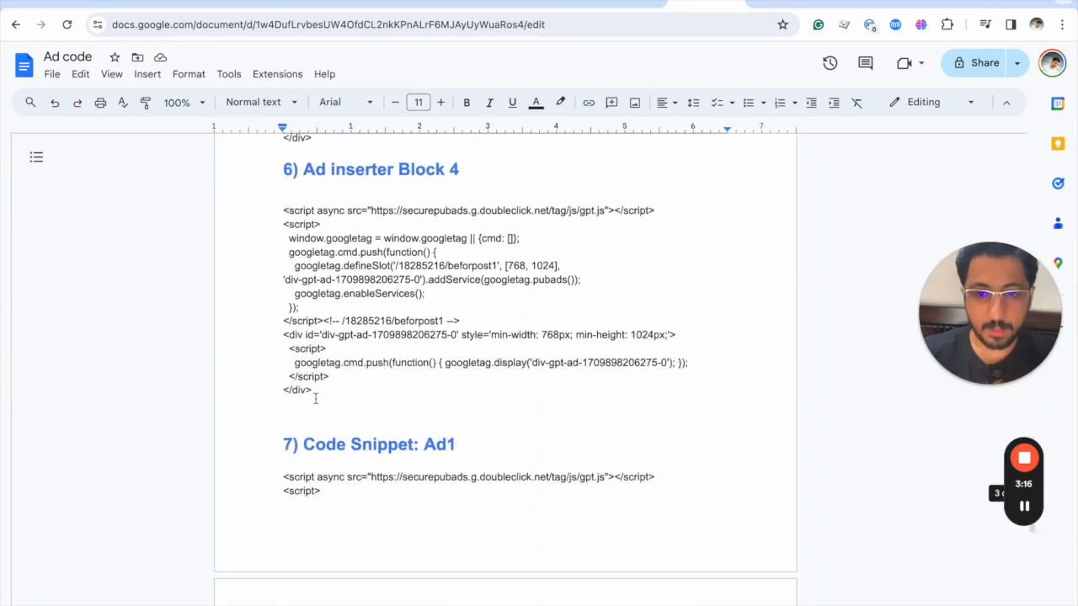
scroll("down", 3)
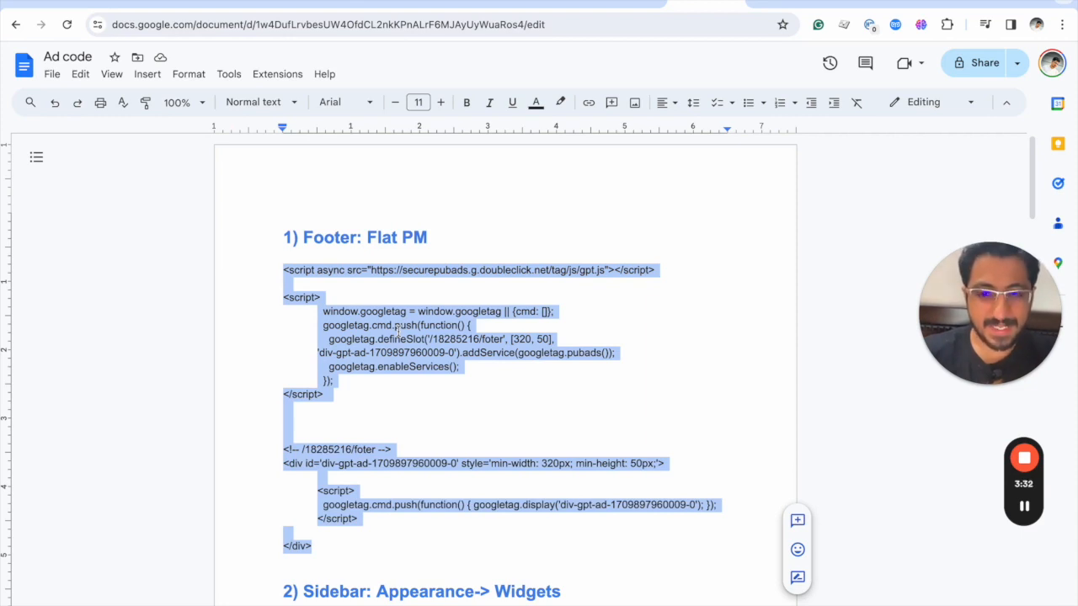
scroll("down", 3)
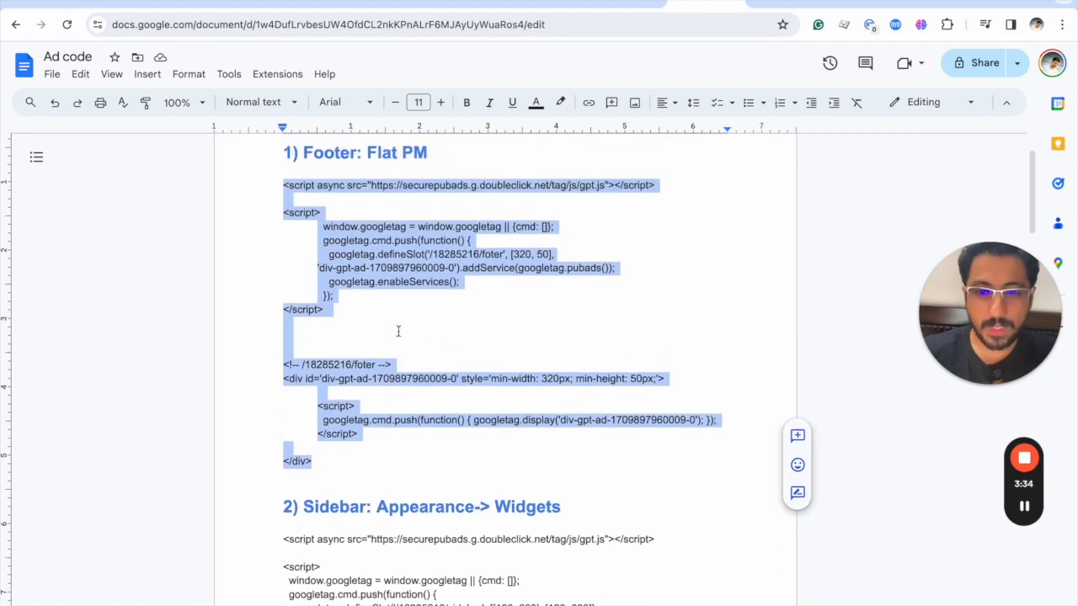
scroll("up", 3)
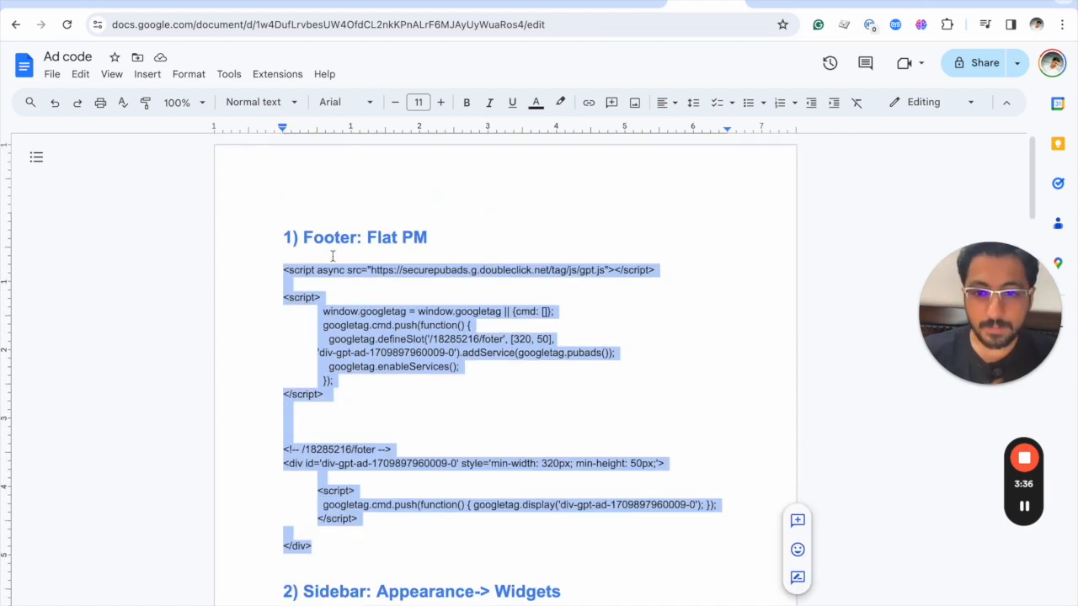
scroll("down", 3)
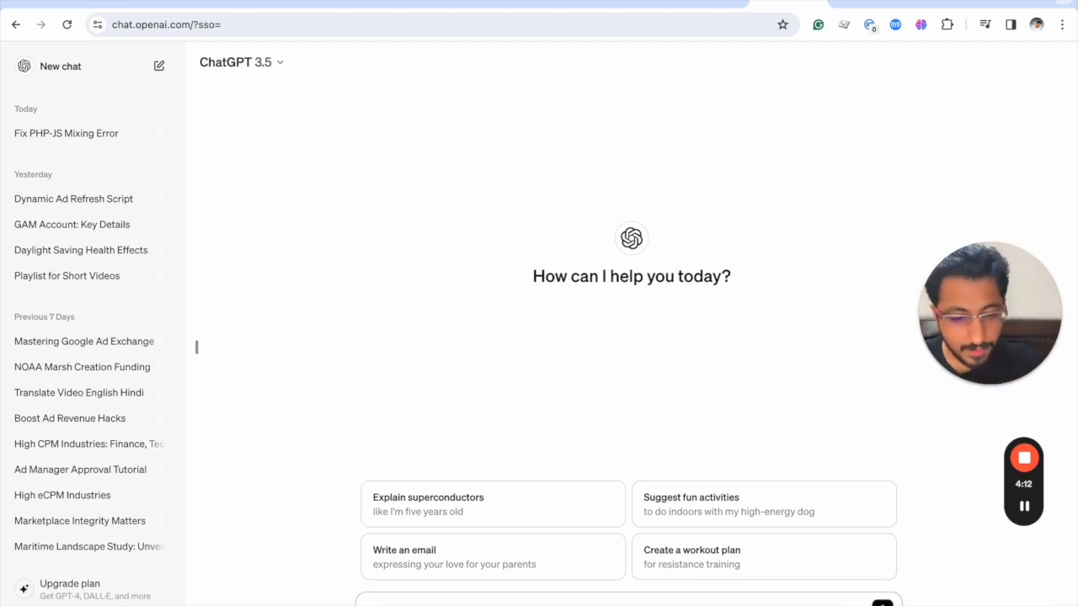
Send a prompt explaining the publisher's merged head and body ad codes and asking to combine them.
type("In here there is ad code for a Publisher wherein Head and Body codes have been merged together.")
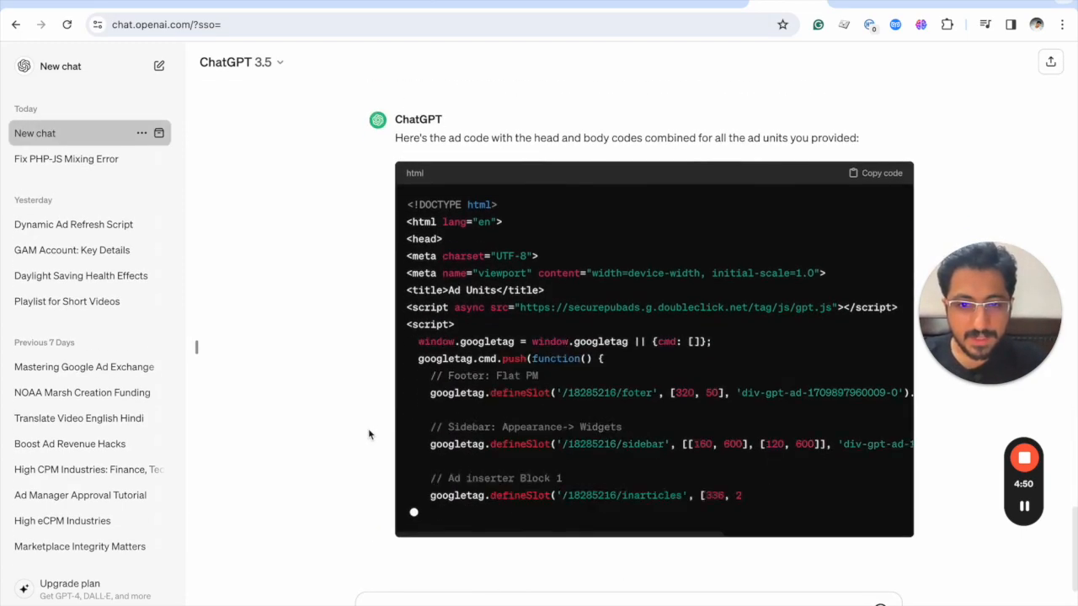
Scroll through the generated HTML reply, reviewing the combined head script and the body div sections.
scroll("down", 3)
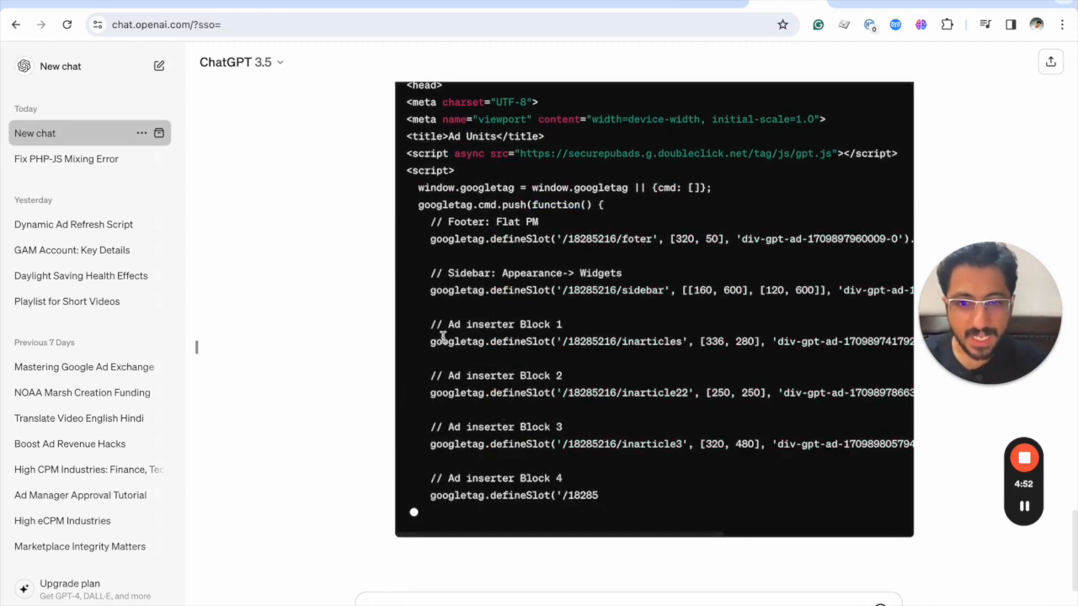
scroll("down", 3)
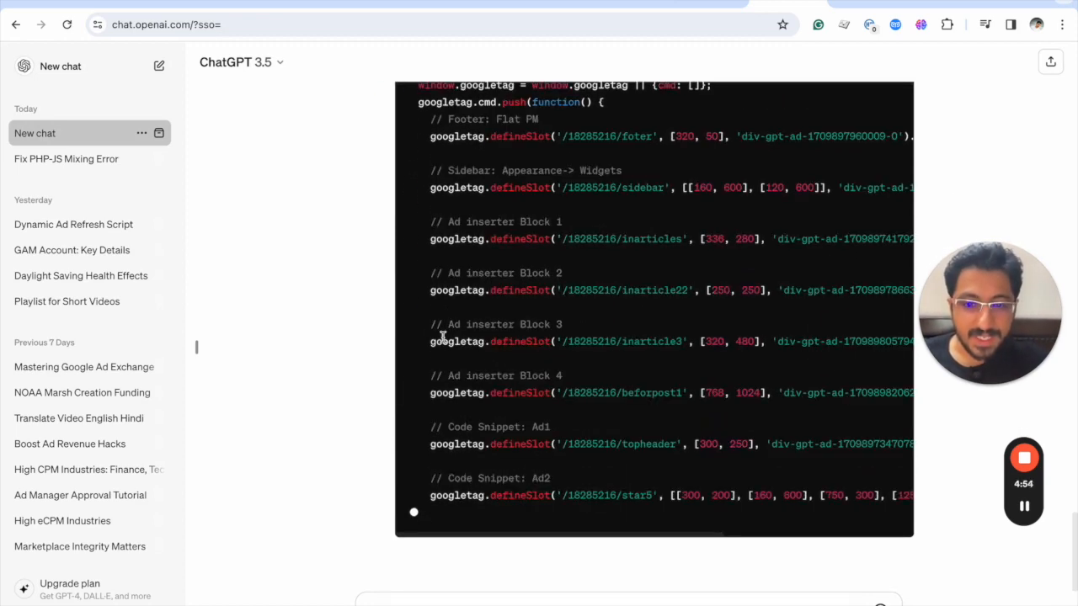
mouse_move(480, 320)
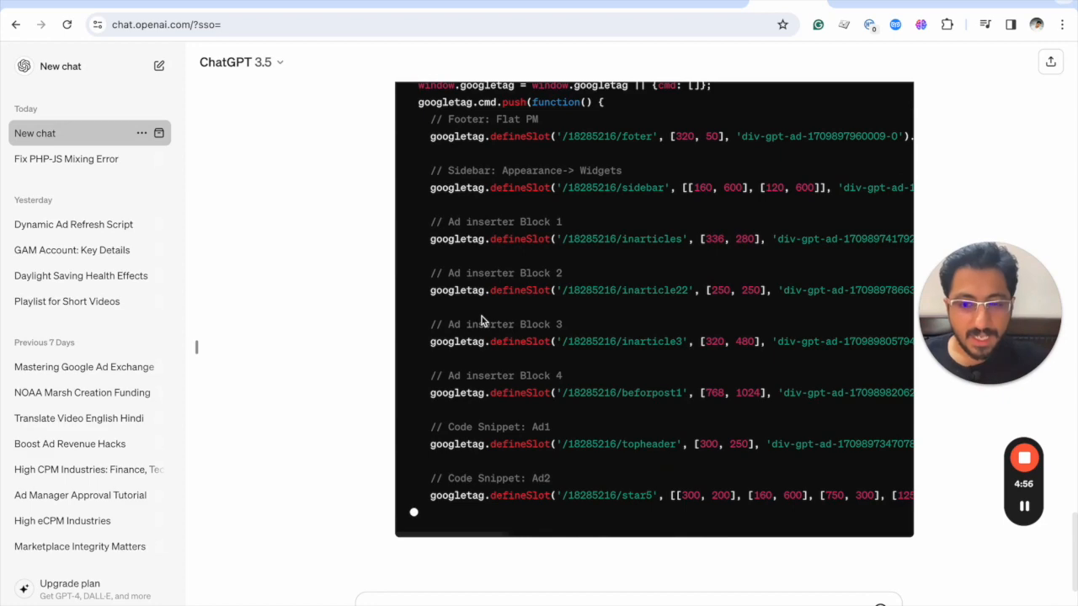
scroll("down", 3)
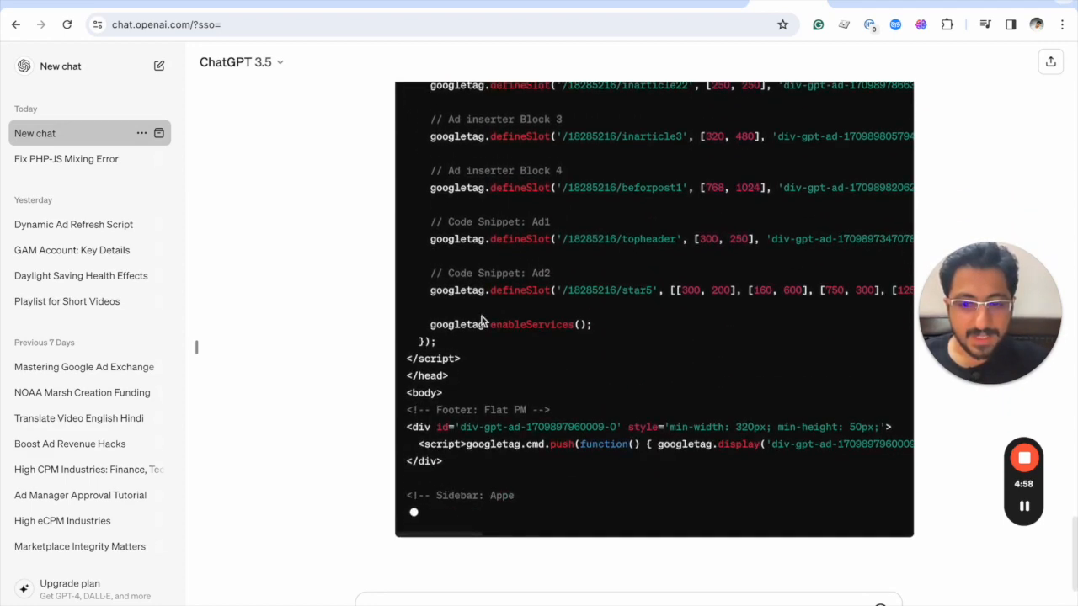
scroll("up", 3)
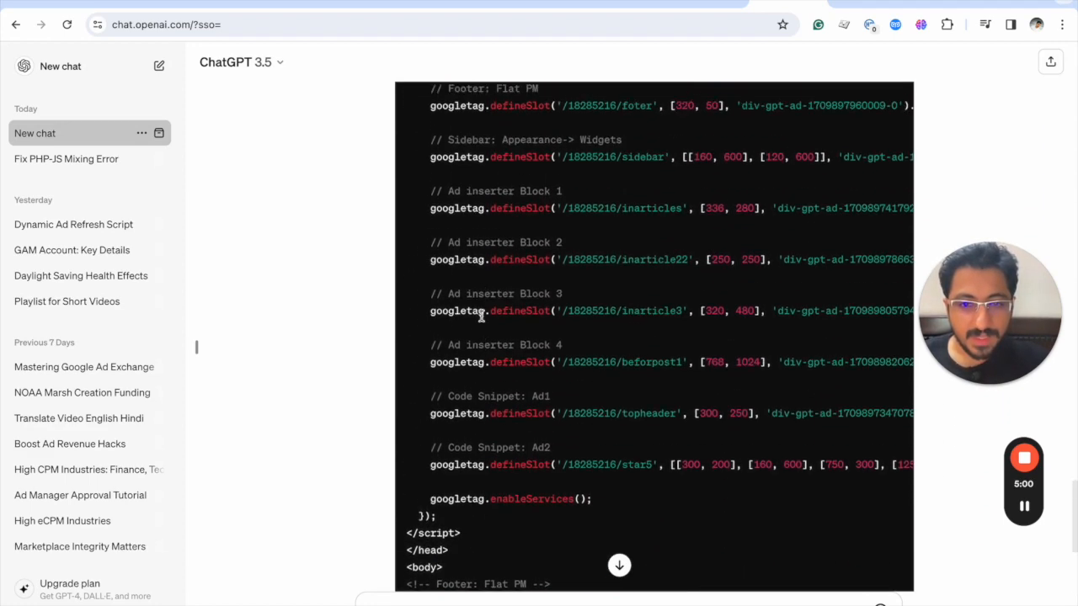
scroll("up", 3)
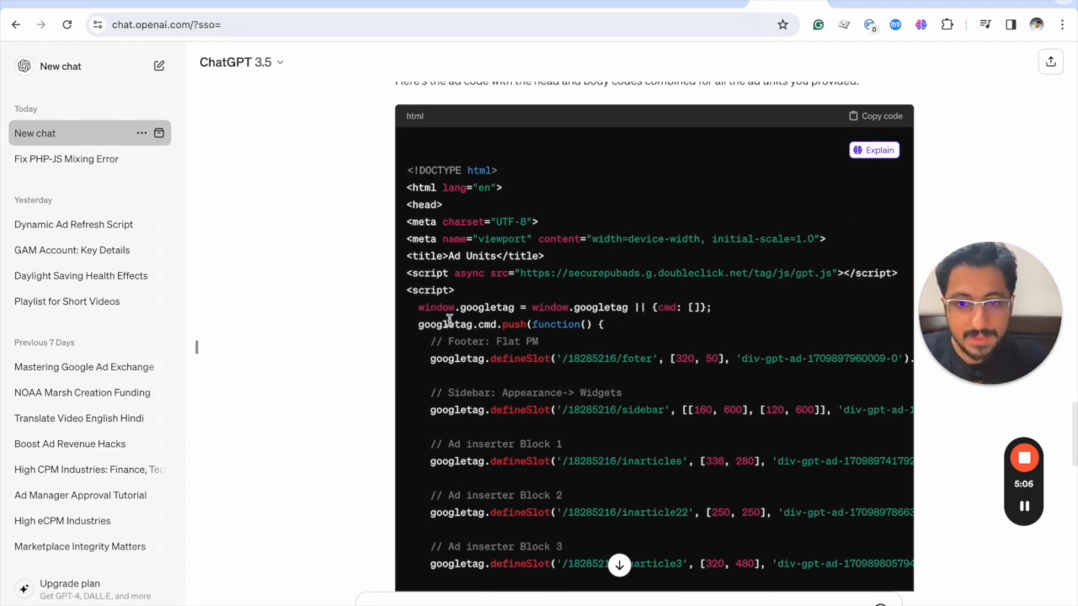
scroll("down", 3)
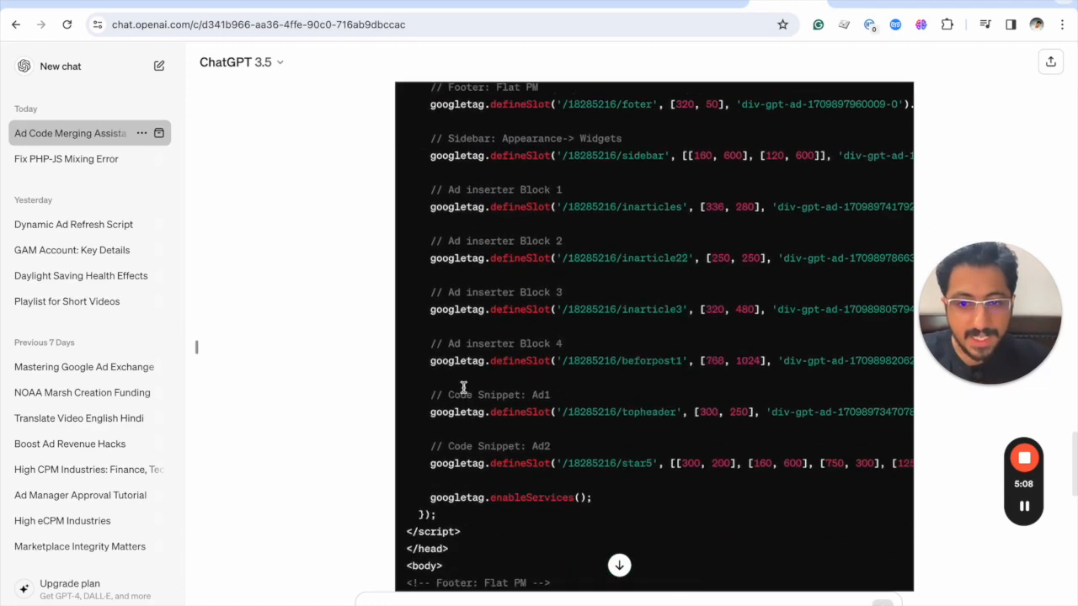
scroll("down", 3)
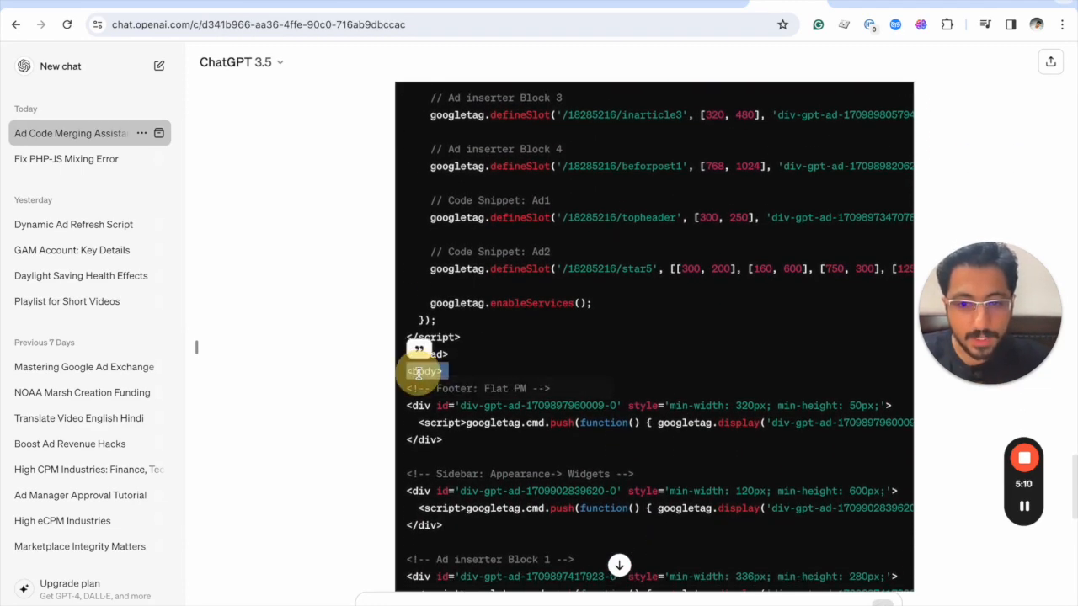
scroll("up", 3)
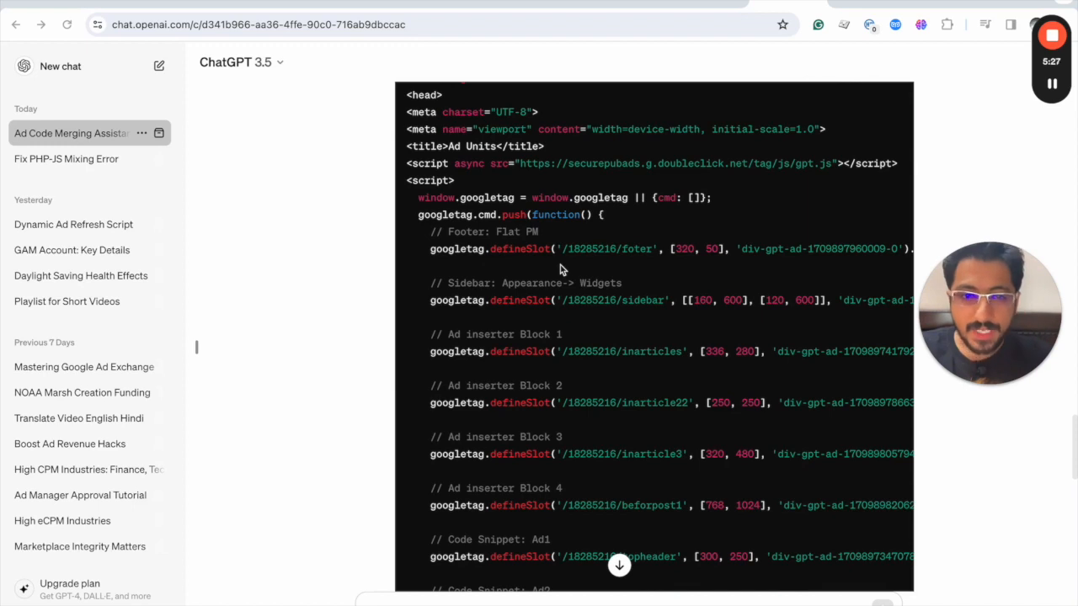
mouse_move(495, 221)
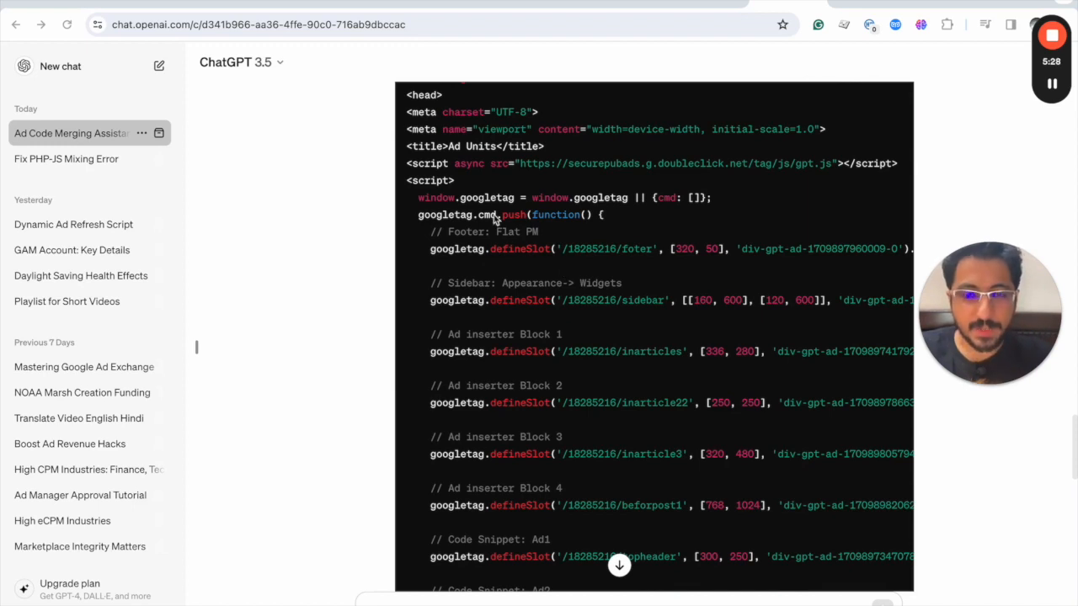